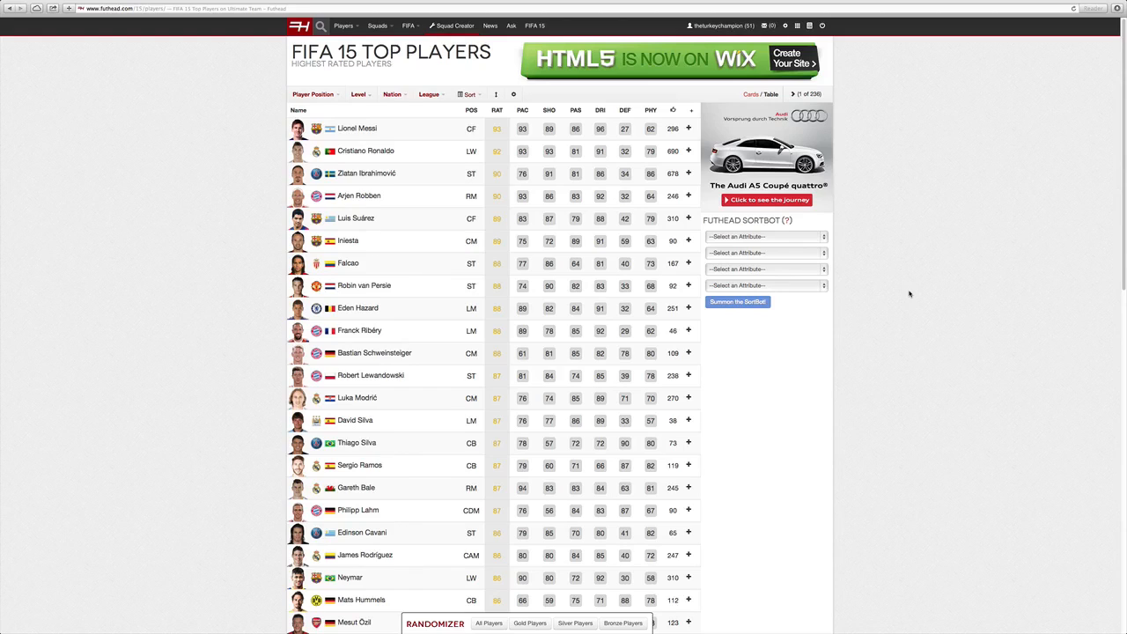
mouse_move(882, 304)
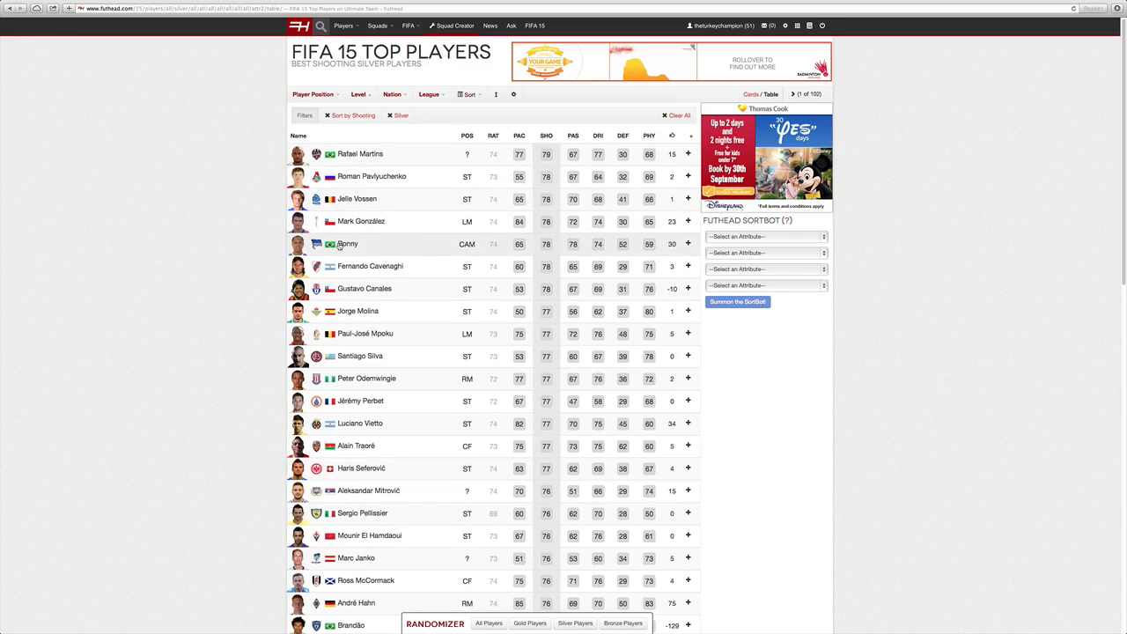
left_click(347, 243)
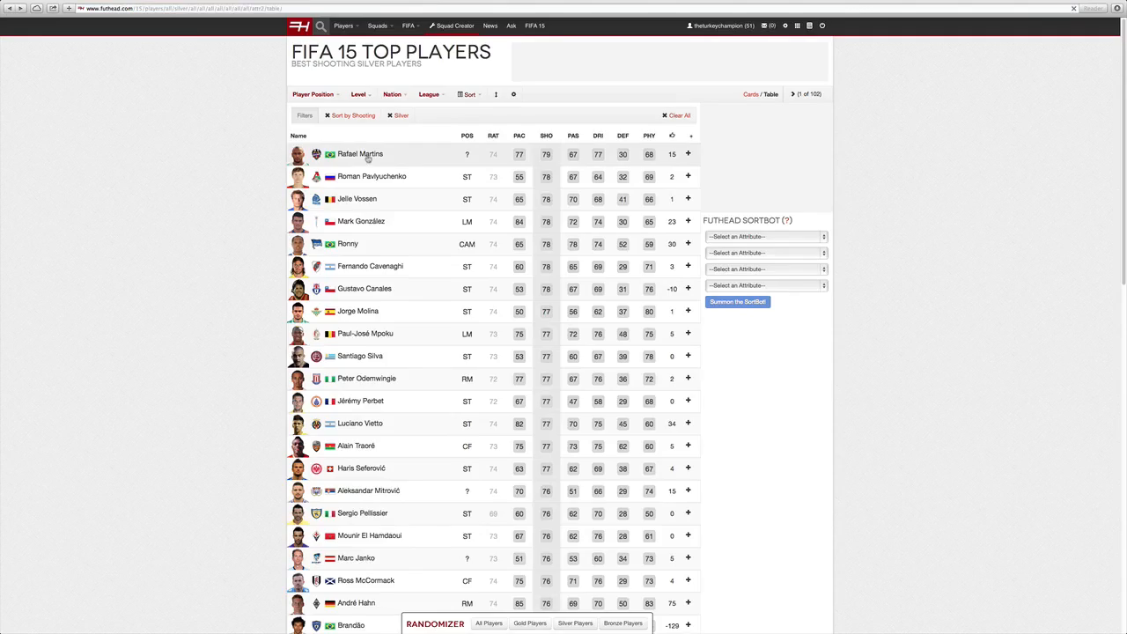
left_click(360, 153)
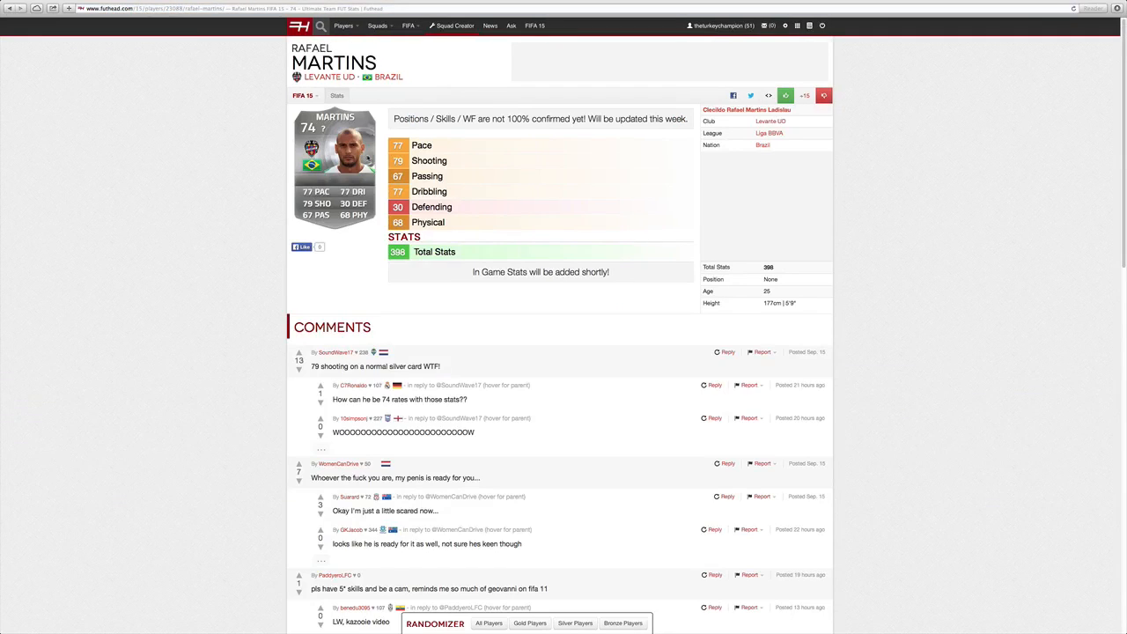
mouse_move(761, 286)
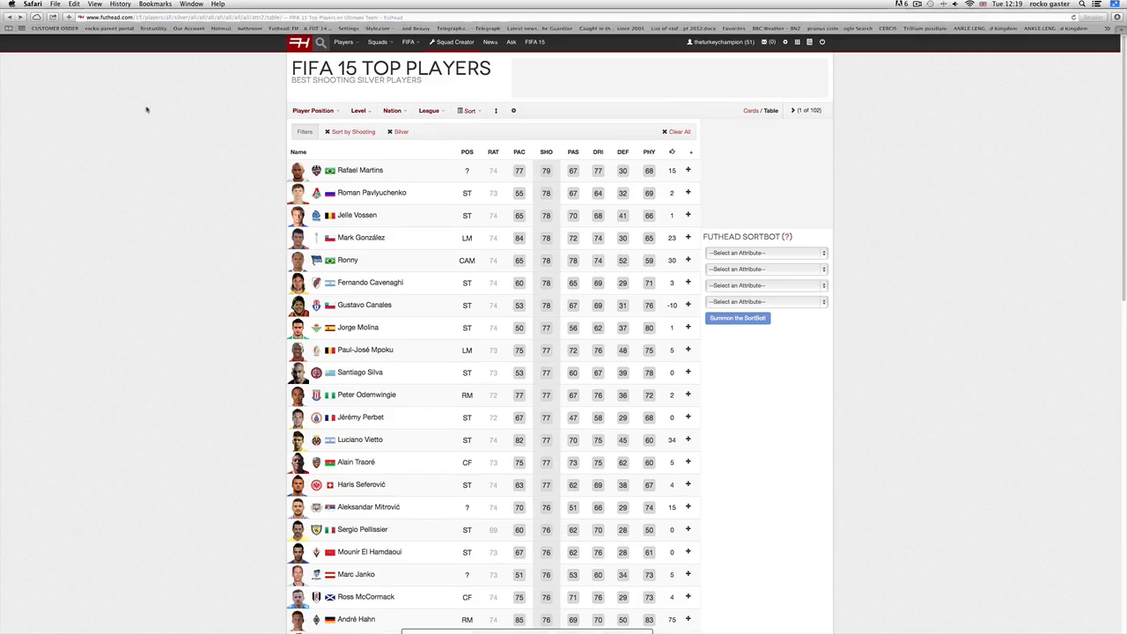
Sort silver players by Heading, then view Cheikhou Kouyaté's and Serey Die's cards
left_click(470, 110)
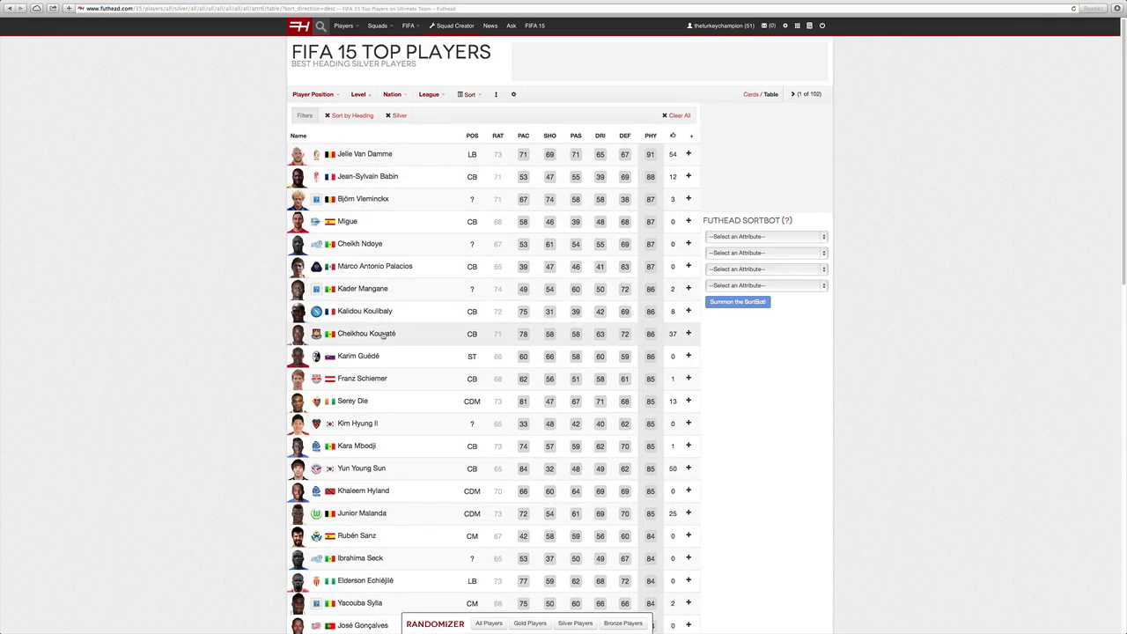
left_click(367, 333)
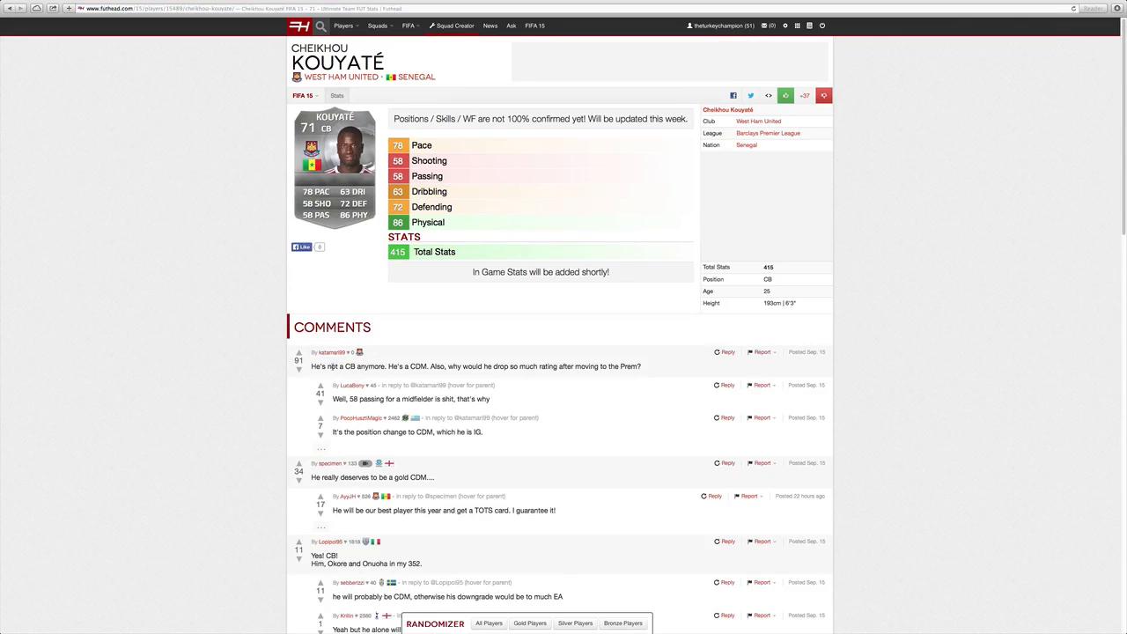
mouse_move(390, 348)
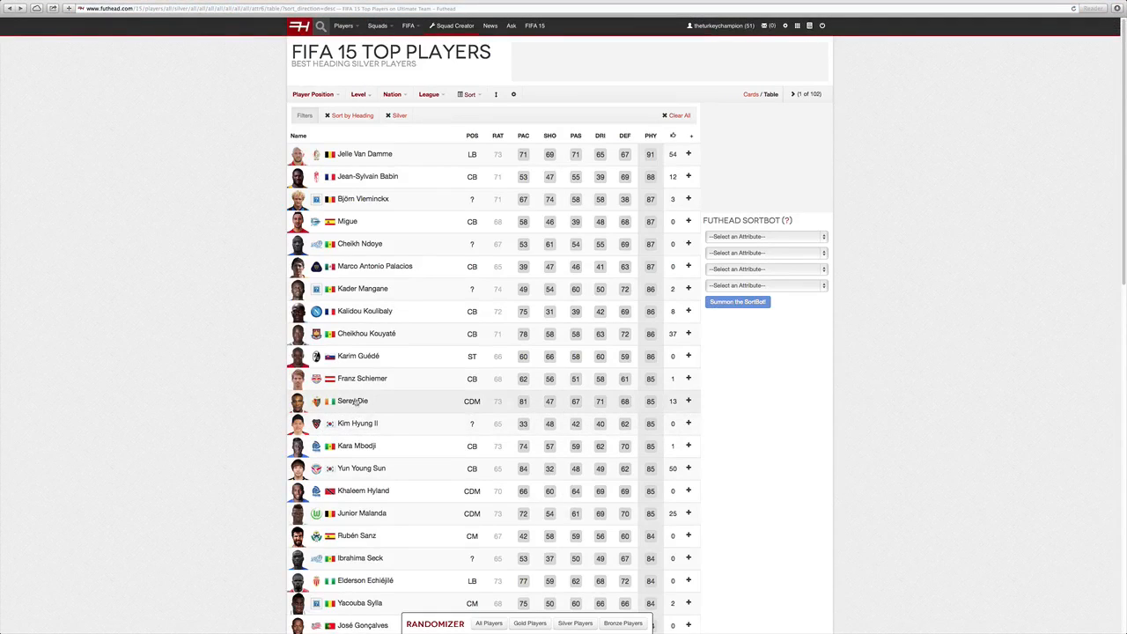
left_click(352, 401)
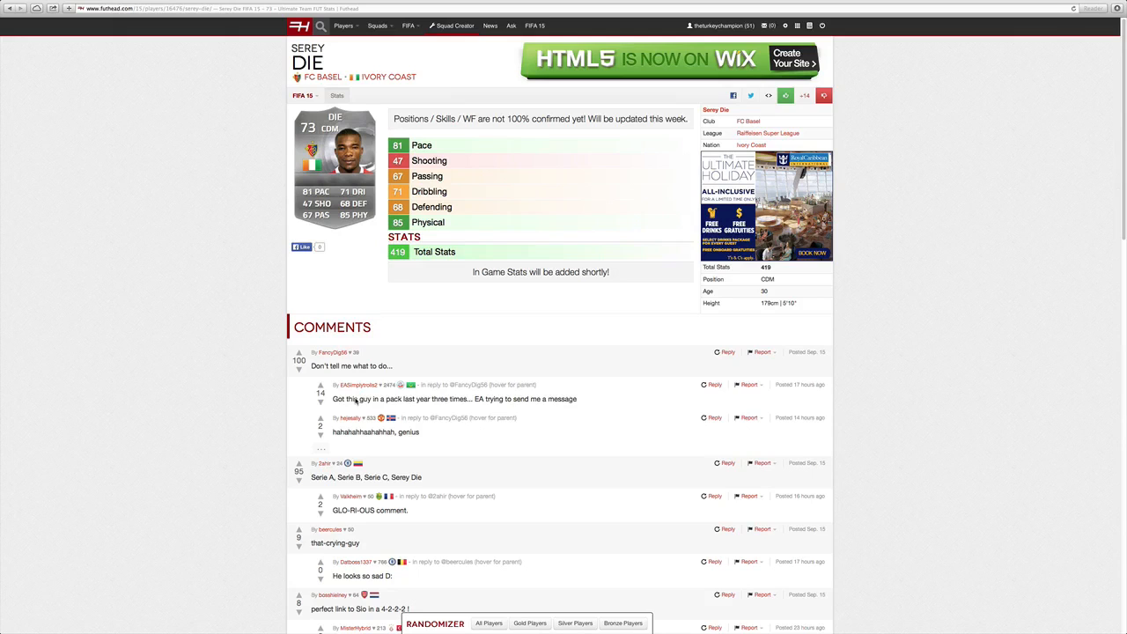
mouse_move(277, 121)
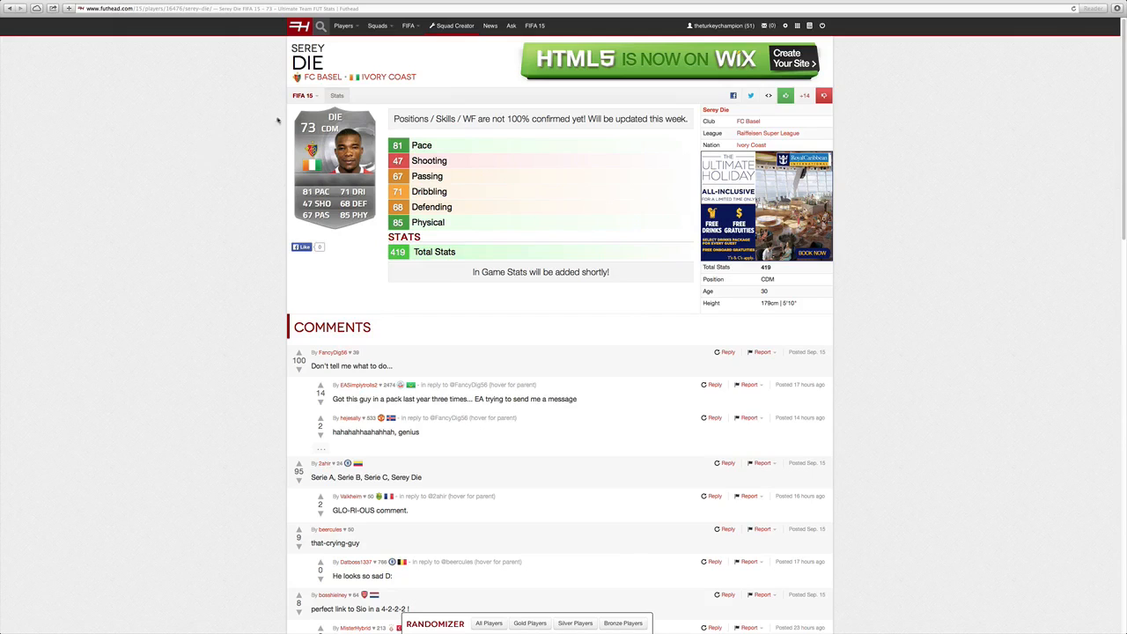
left_click(7, 5)
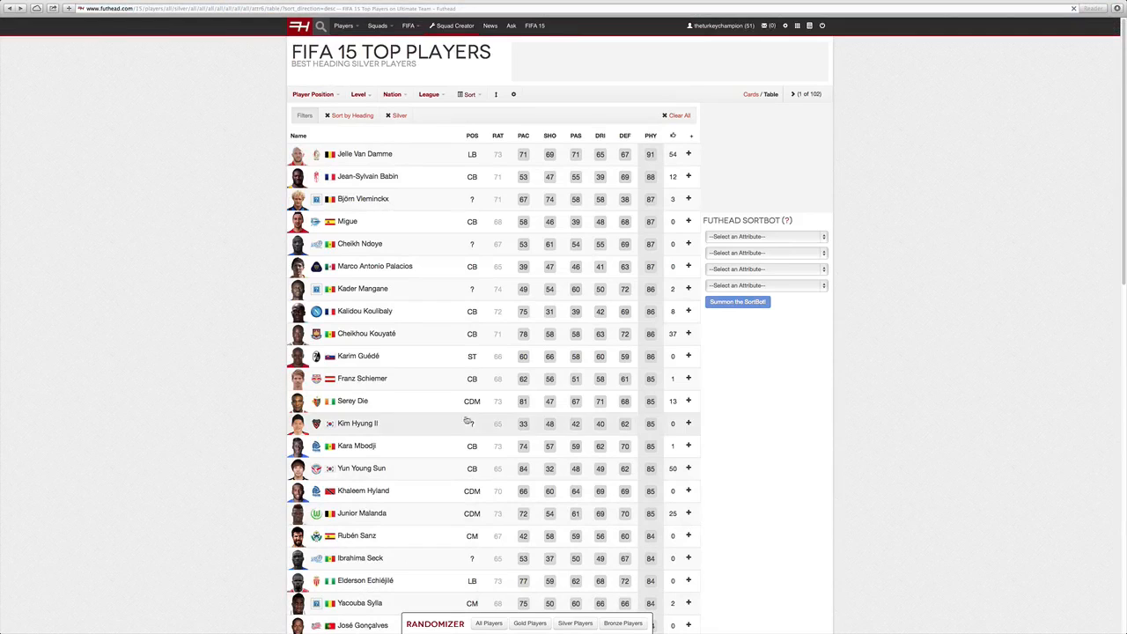
scroll("down", 3)
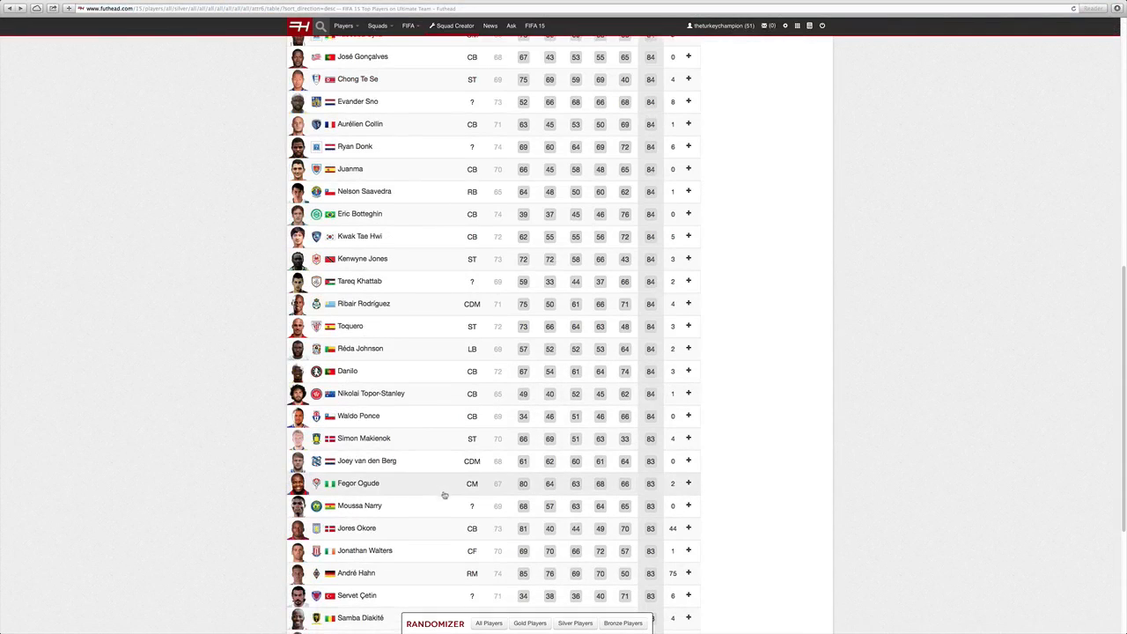
left_click(356, 527)
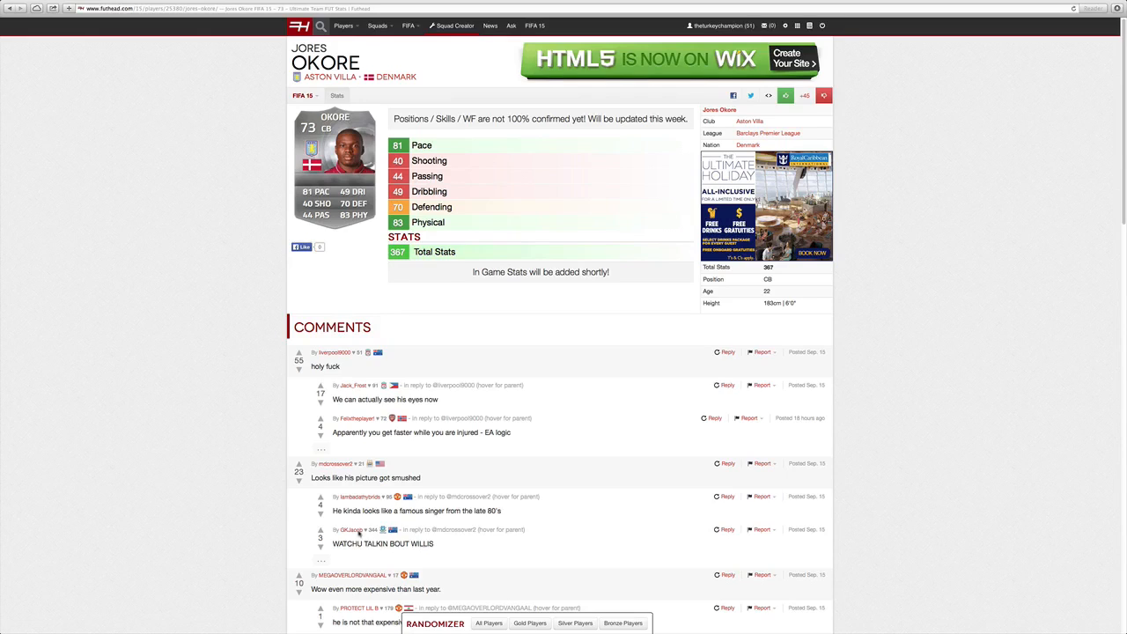
mouse_move(286, 346)
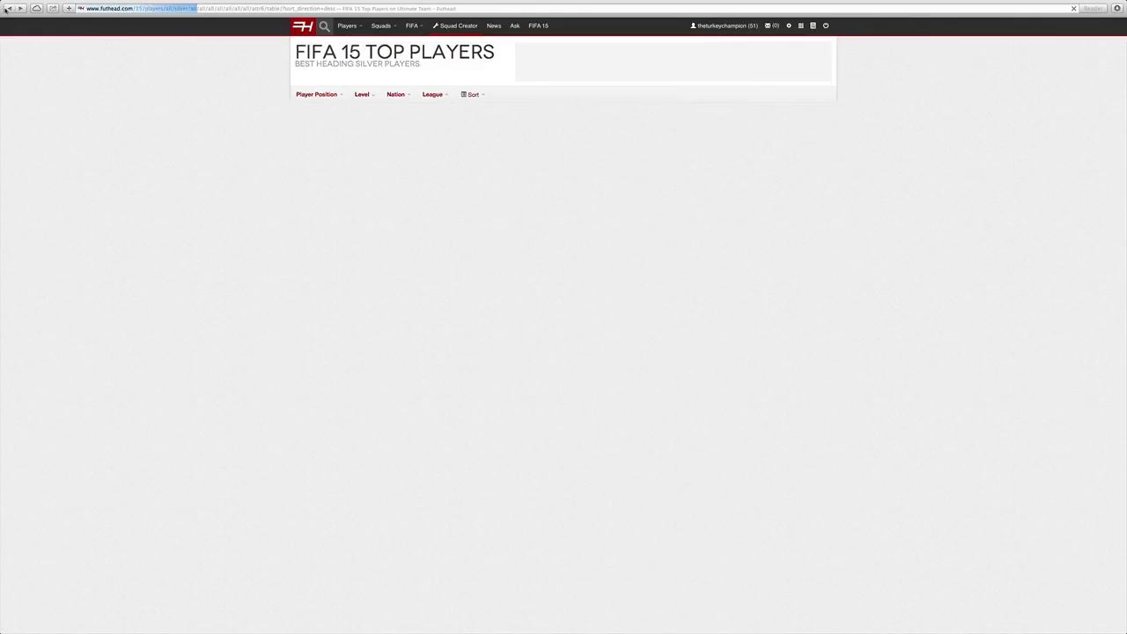
Sort the silver players by Total Stats, putting Mohamed Diamé (448) on top
left_click(472, 95)
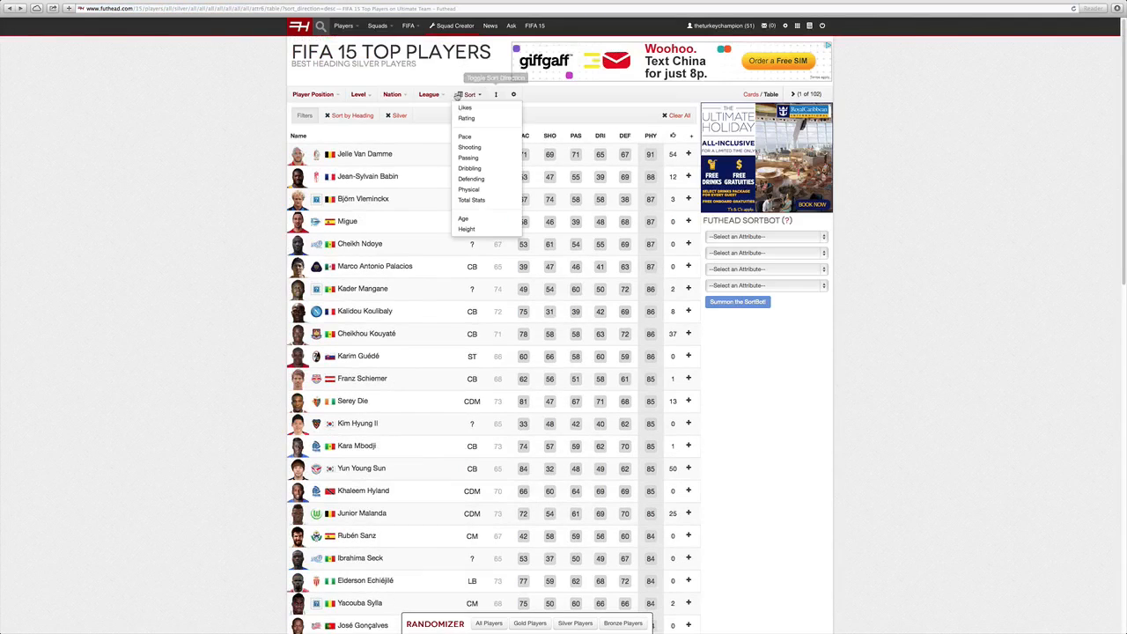
left_click(472, 200)
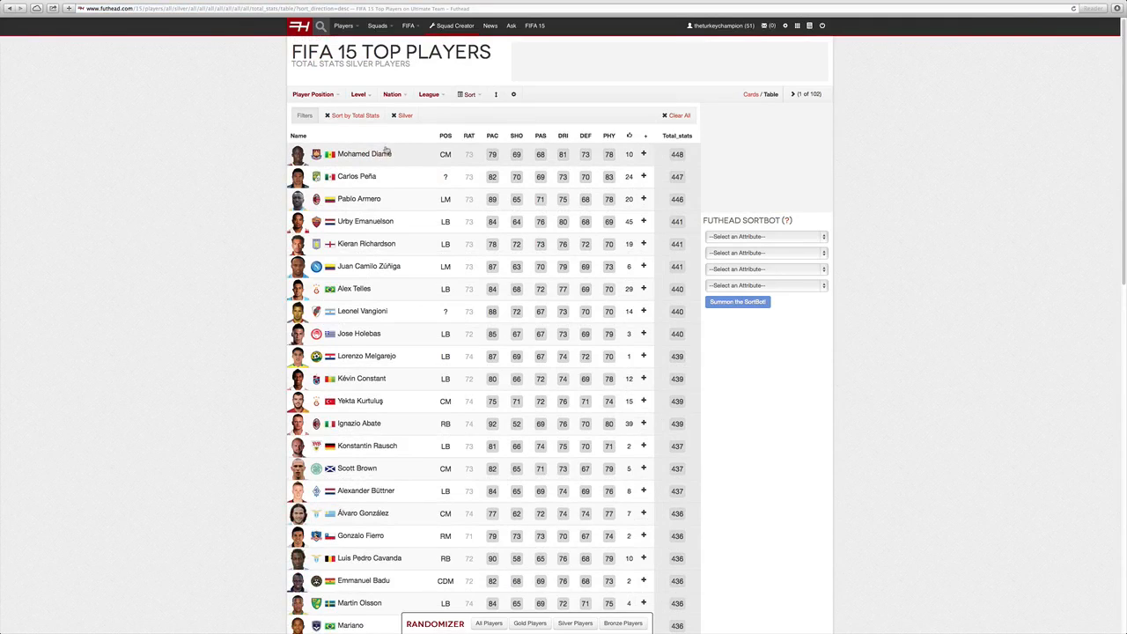
left_click(359, 198)
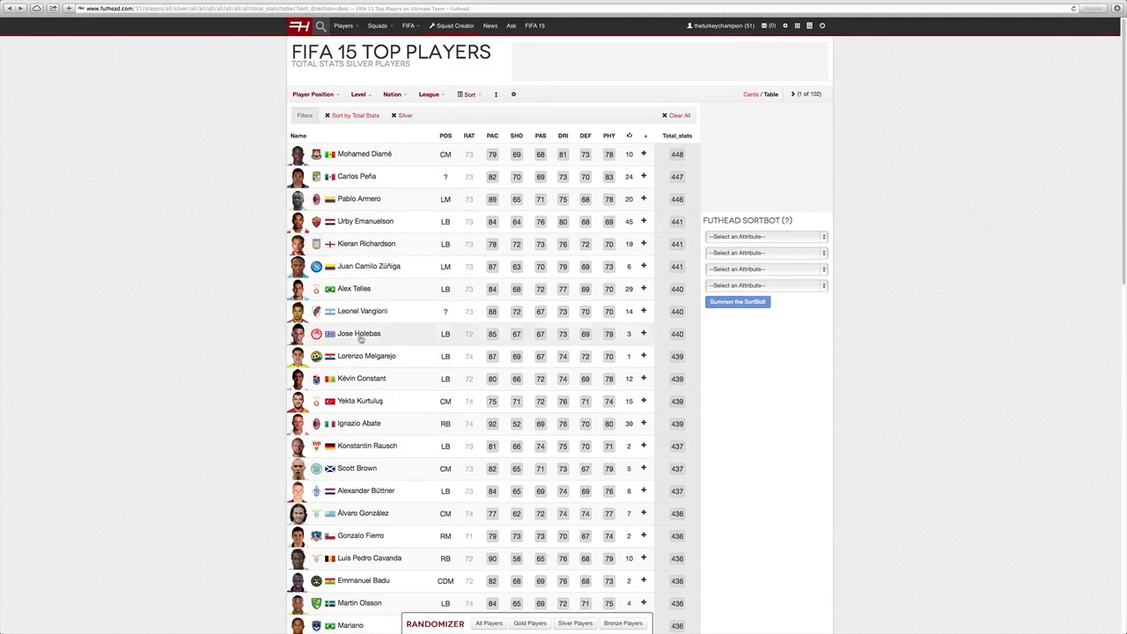
left_click(361, 379)
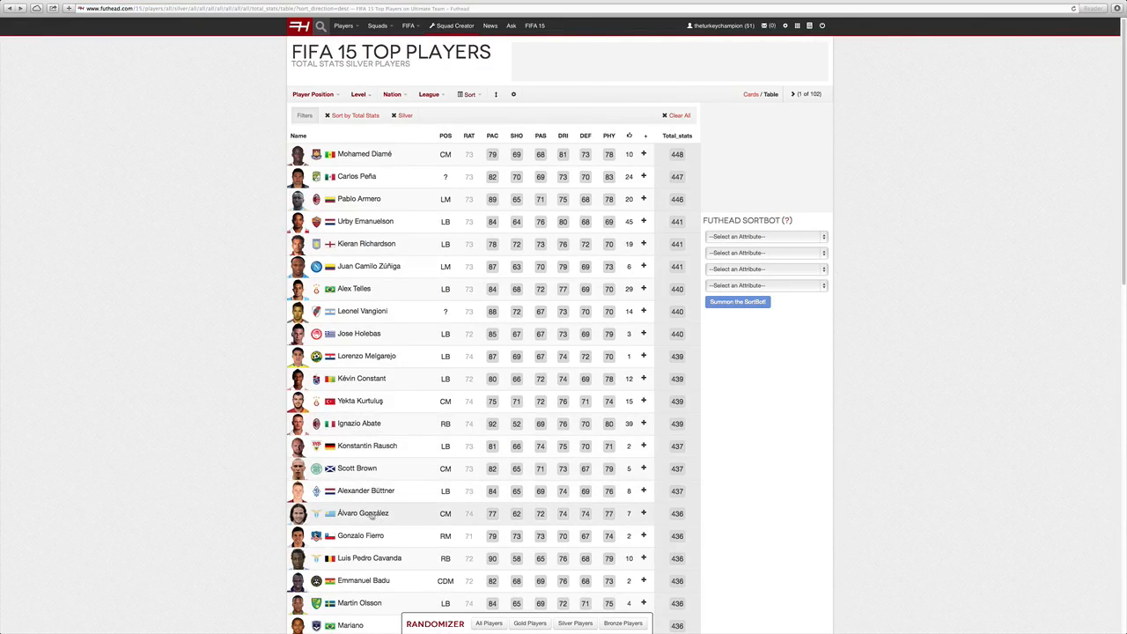
scroll("down", 3)
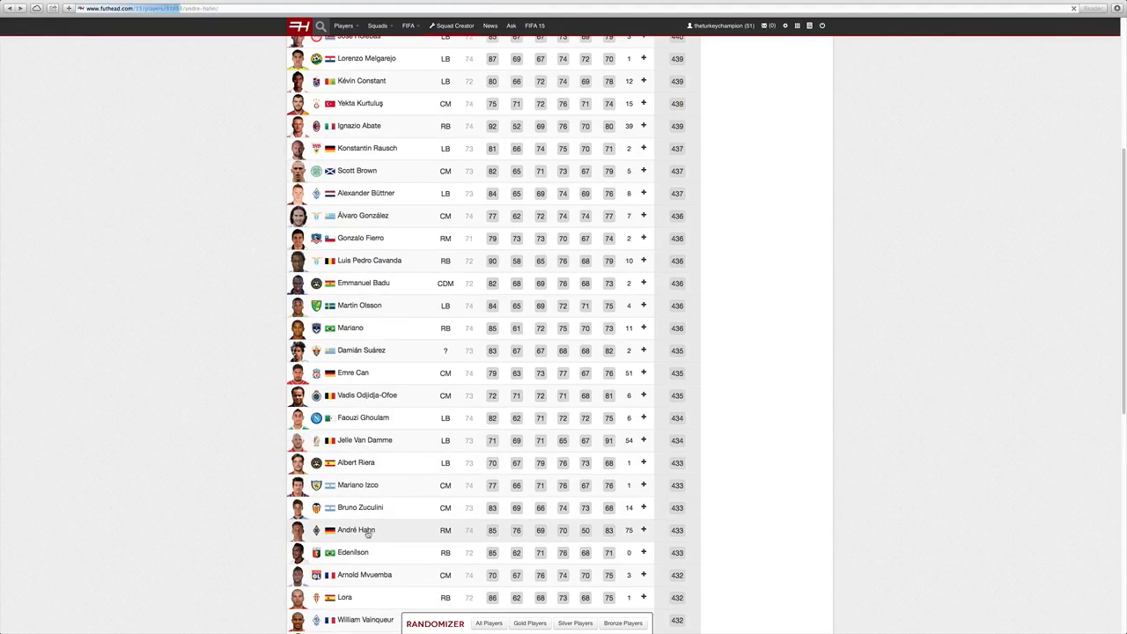
Move to page 2 of the total-stats silver ranking, starting with Nano (429)
left_click(356, 529)
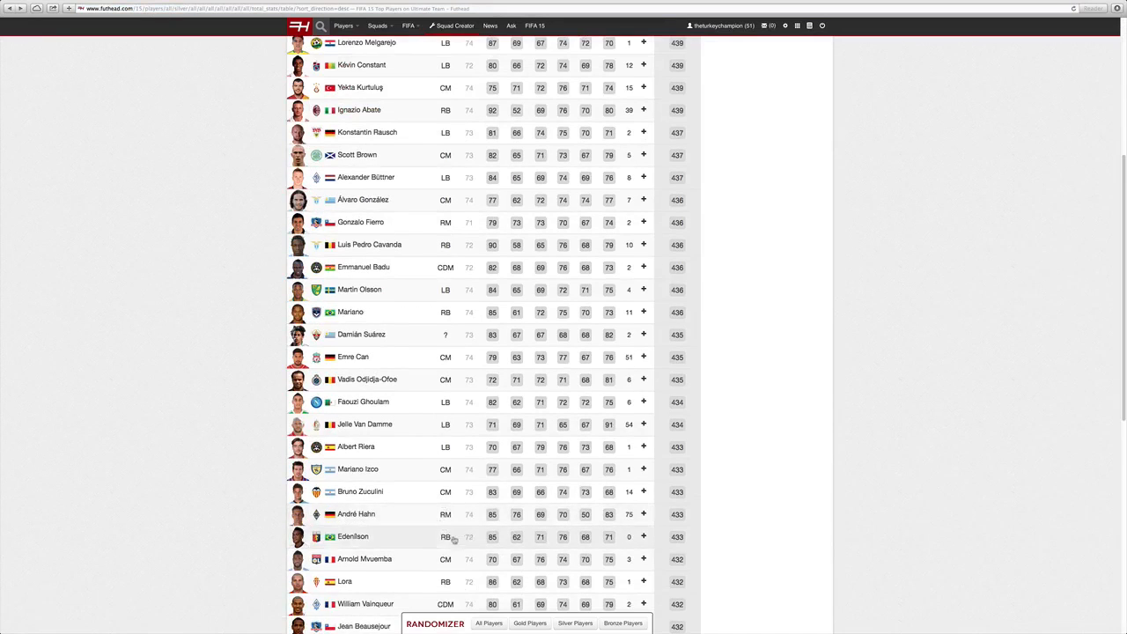
scroll("down", 3)
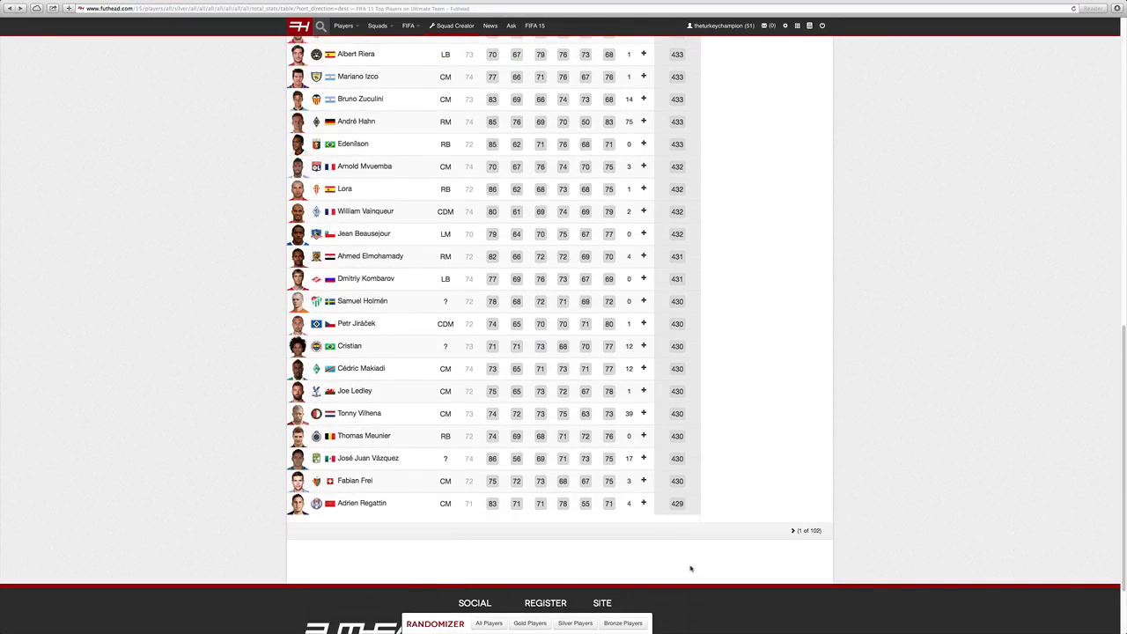
left_click(793, 530)
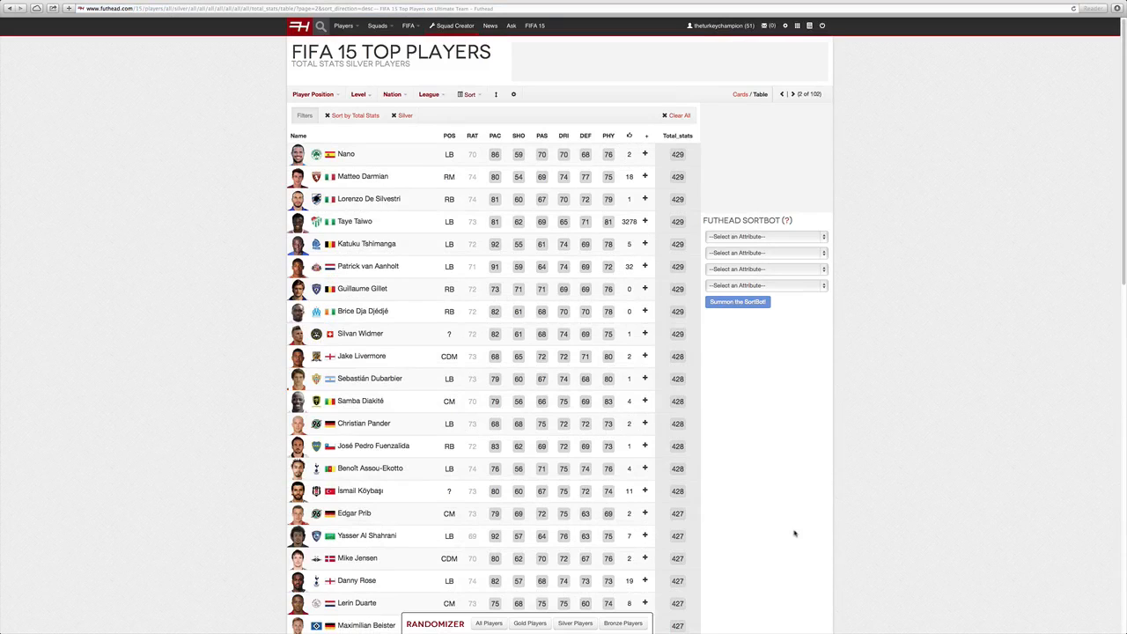
Bring up Younès Kaboul's player page with his 79-rated CB card
left_click(469, 94)
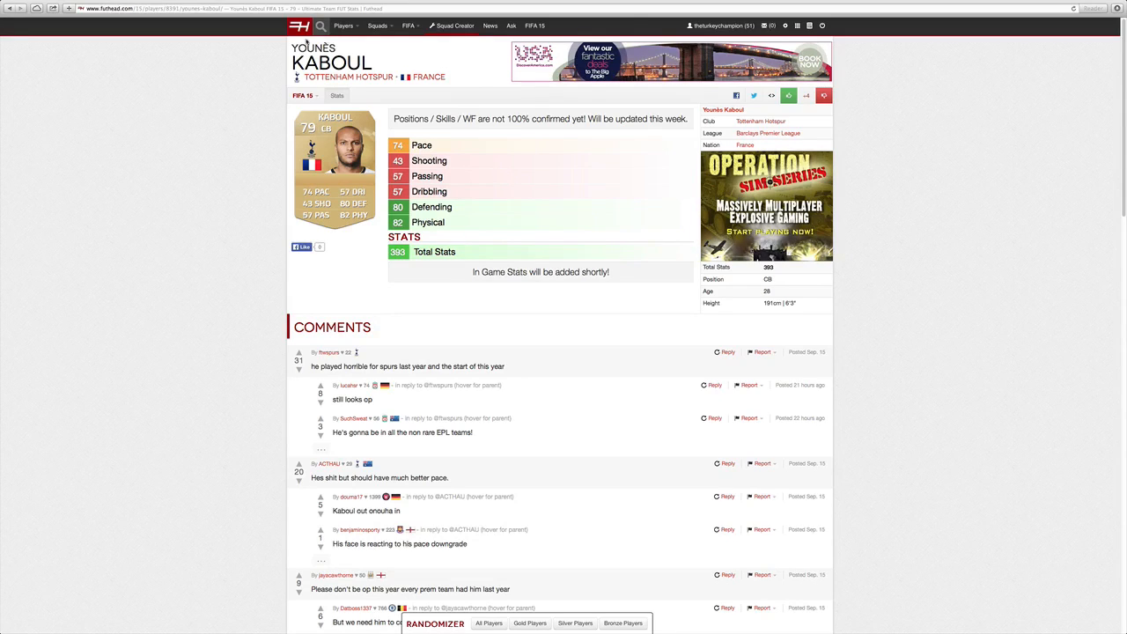
mouse_move(461, 232)
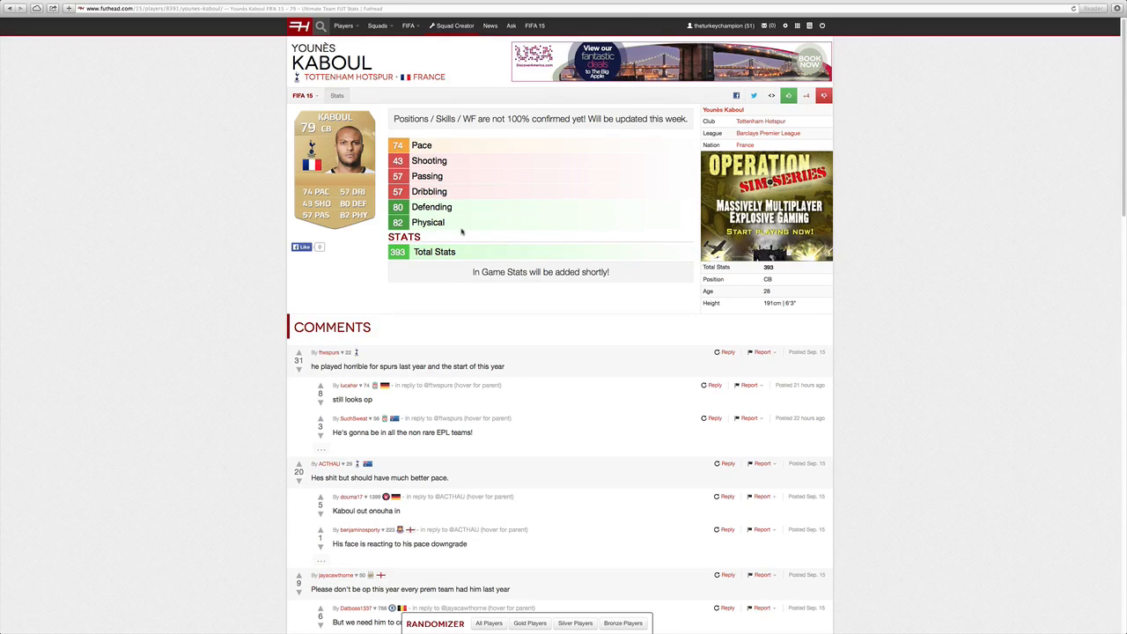
mouse_move(433, 276)
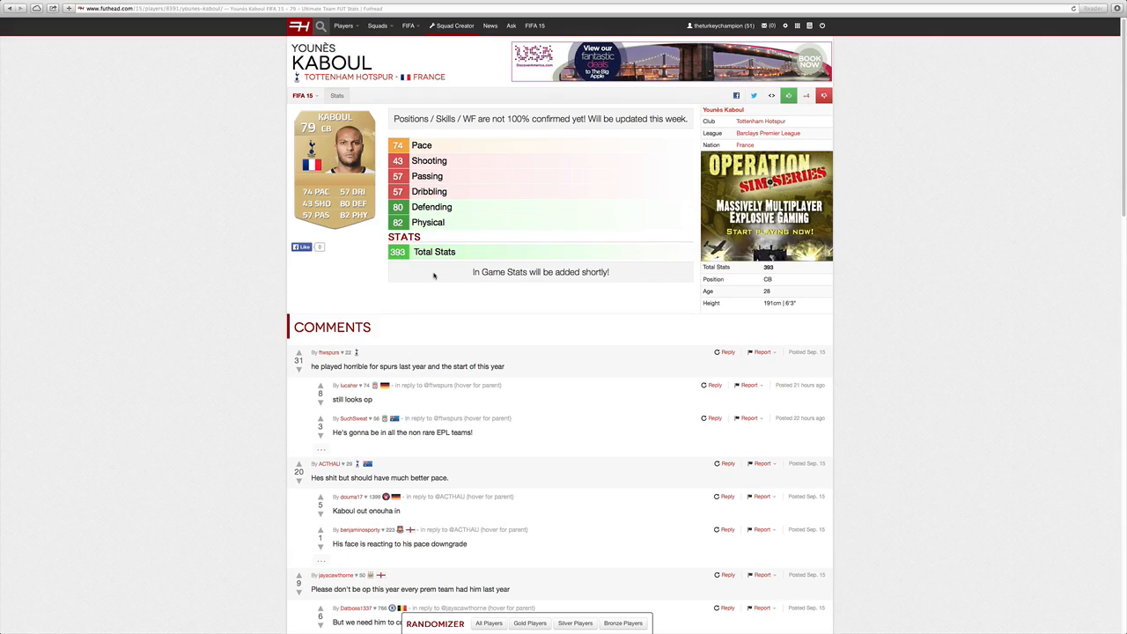
mouse_move(416, 275)
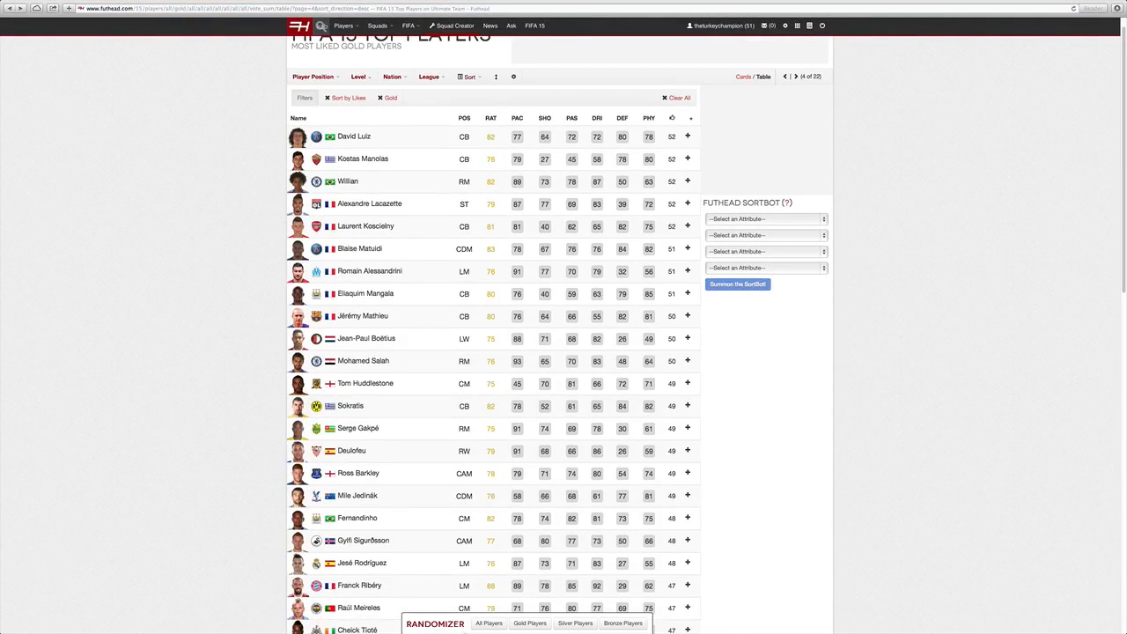
Switch Vidić's page from FIFA 15 to Vidić Cards, listing FIFA 15 through FIFA 12
scroll("down", 3)
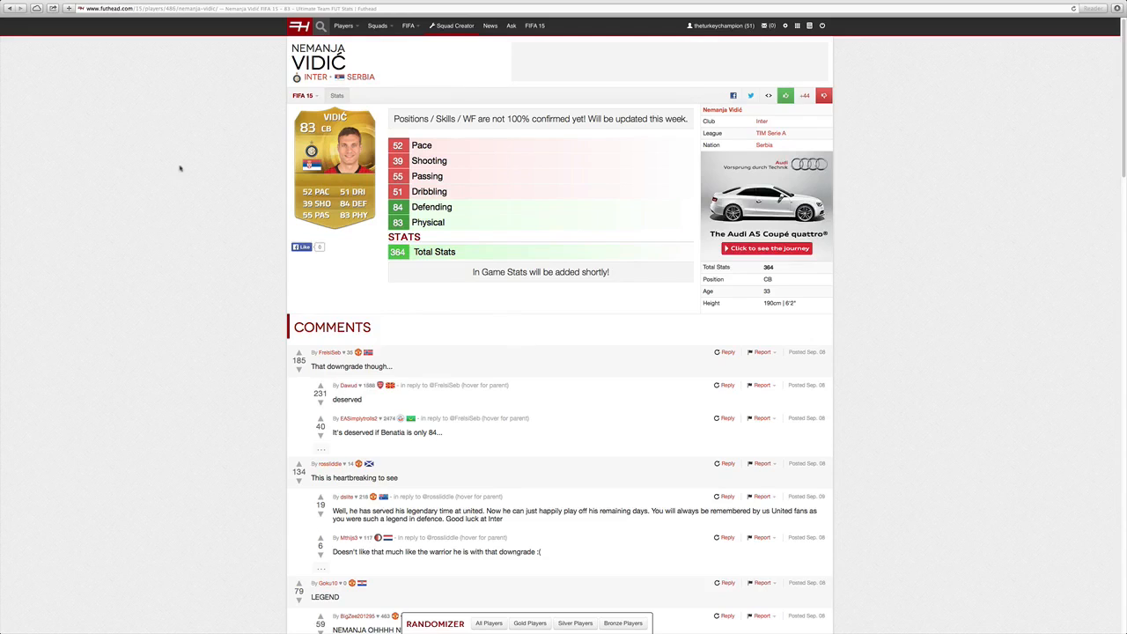
left_click(304, 95)
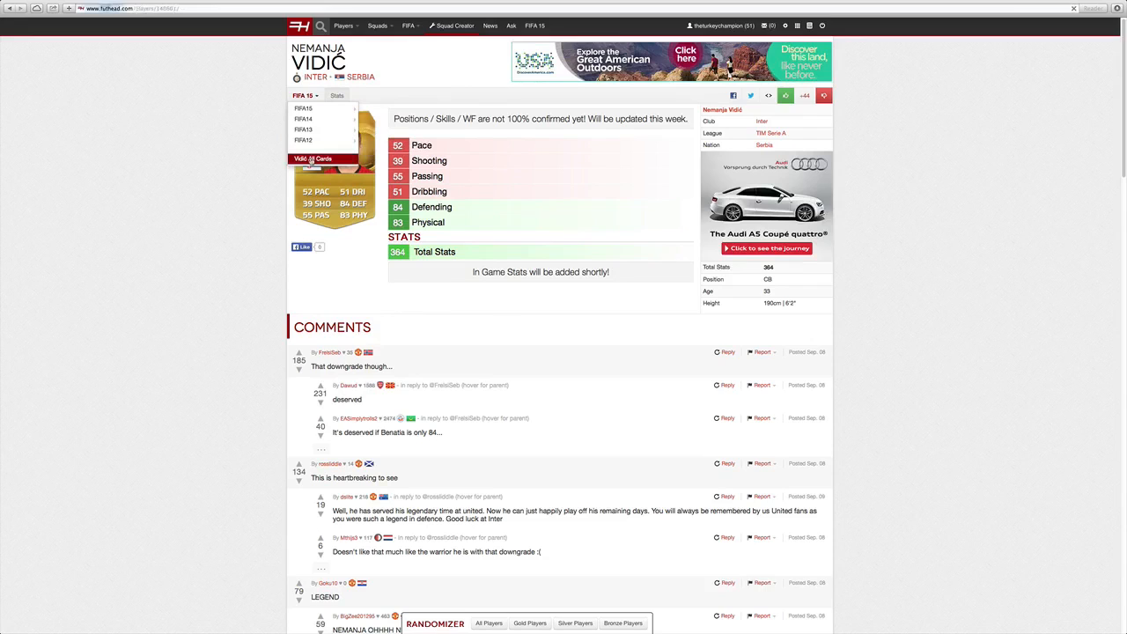
left_click(314, 158)
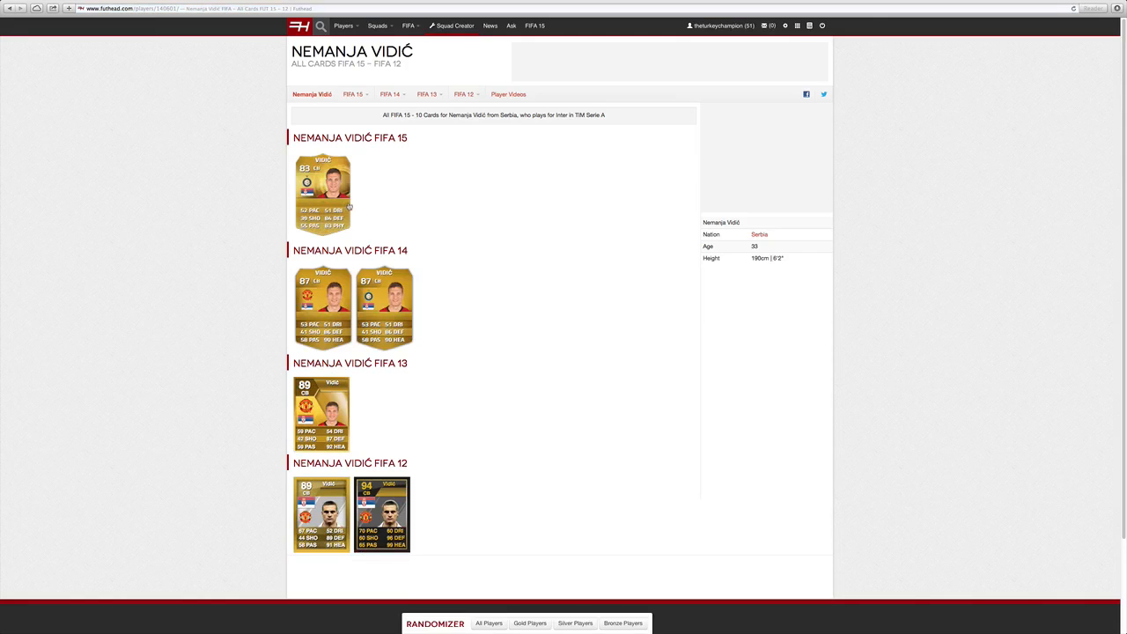